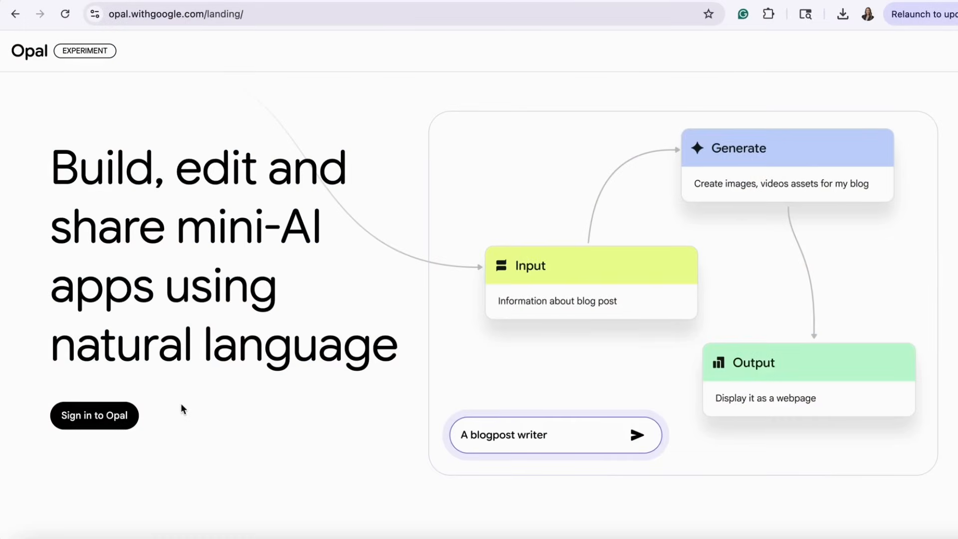
Sign in to Opal and scroll to Your Opal apps and the Gallery of samples
left_click(93, 415)
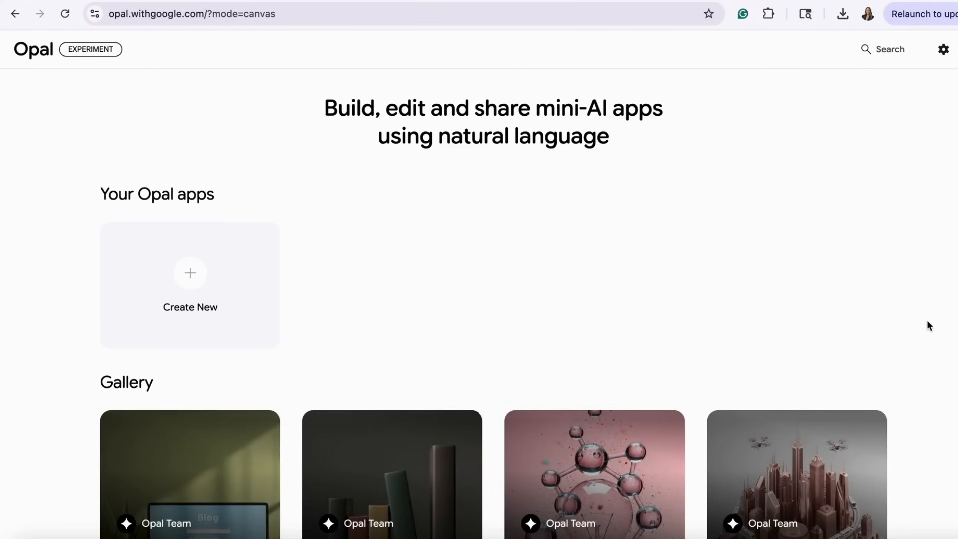
scroll("down", 3)
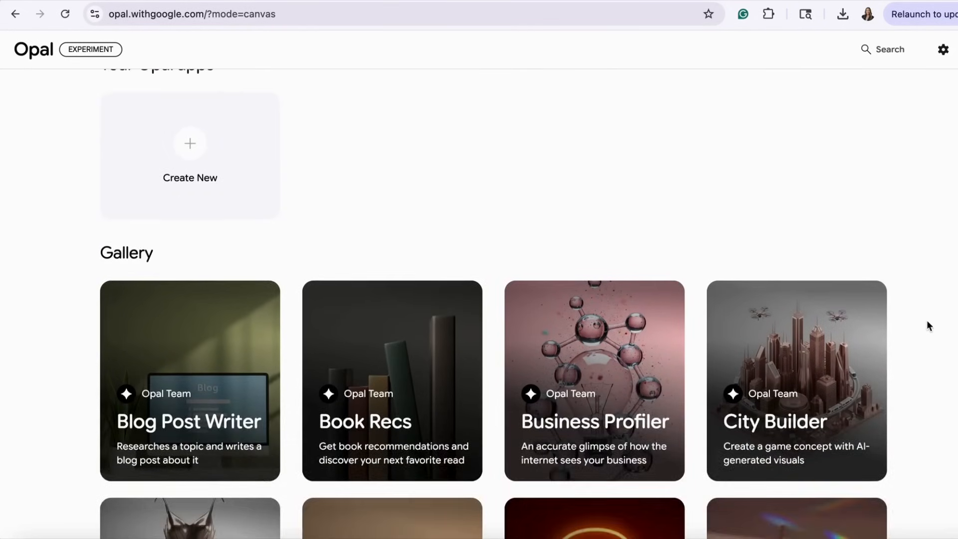
scroll("down", 3)
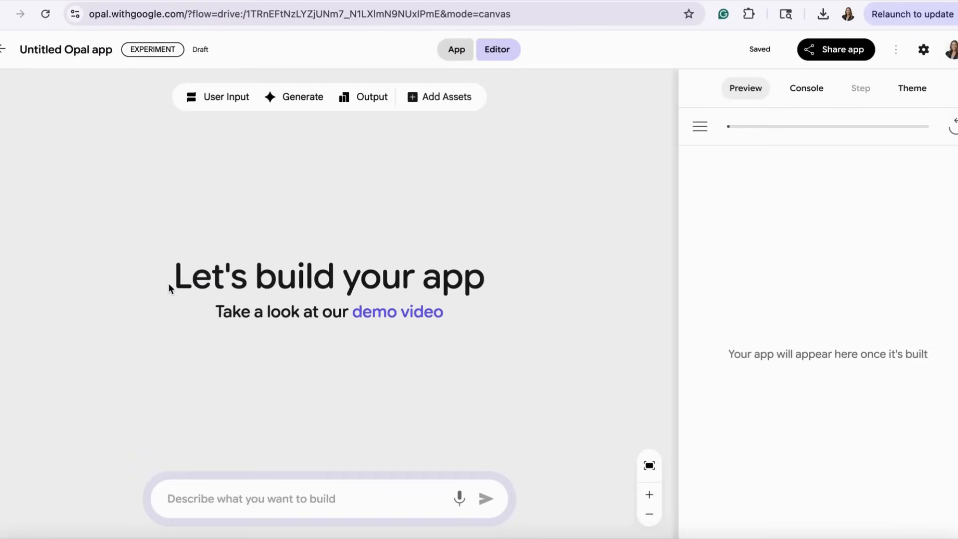
Build an app from 'Create a thumbnail maker from blog post titles.' and view the description step's prompt
type("Create a thumbnail maker from blog post titles.")
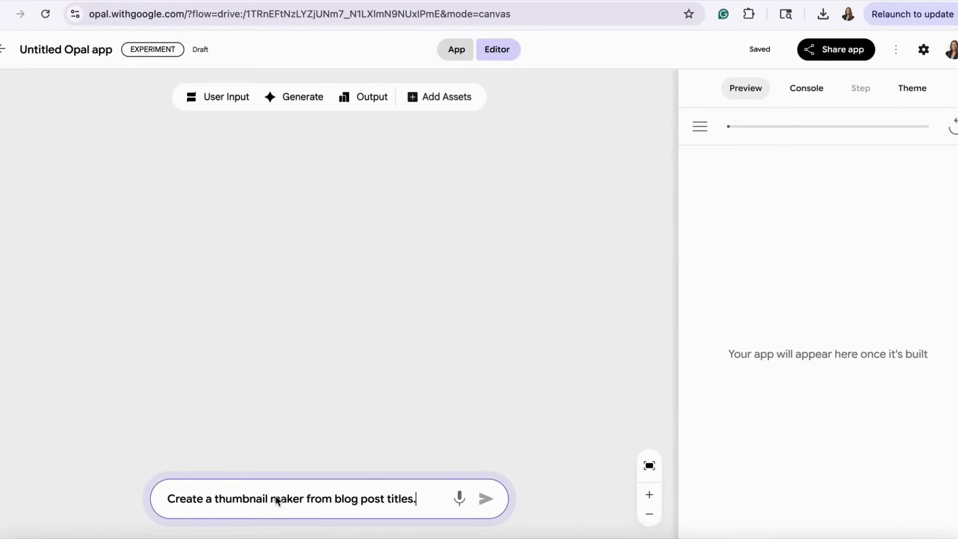
left_click(486, 499)
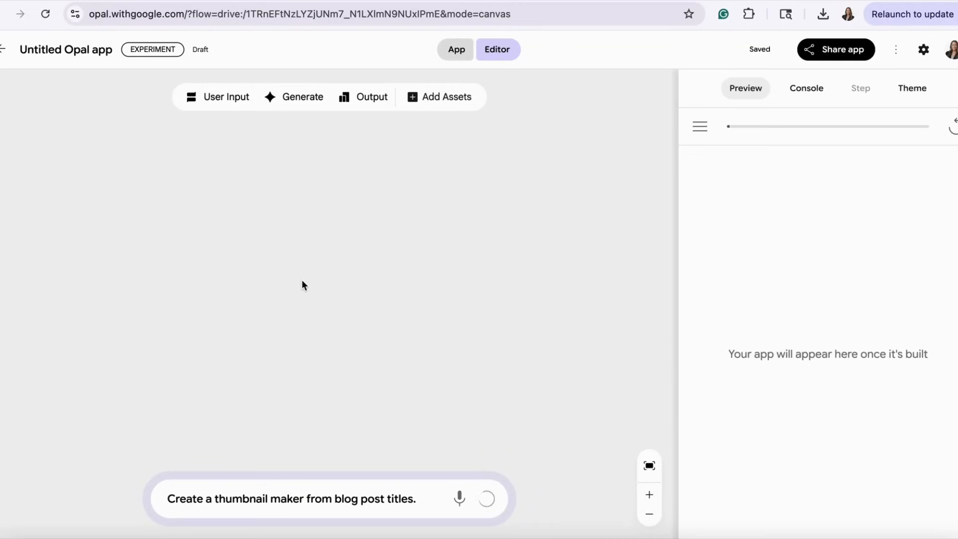
left_click(487, 498)
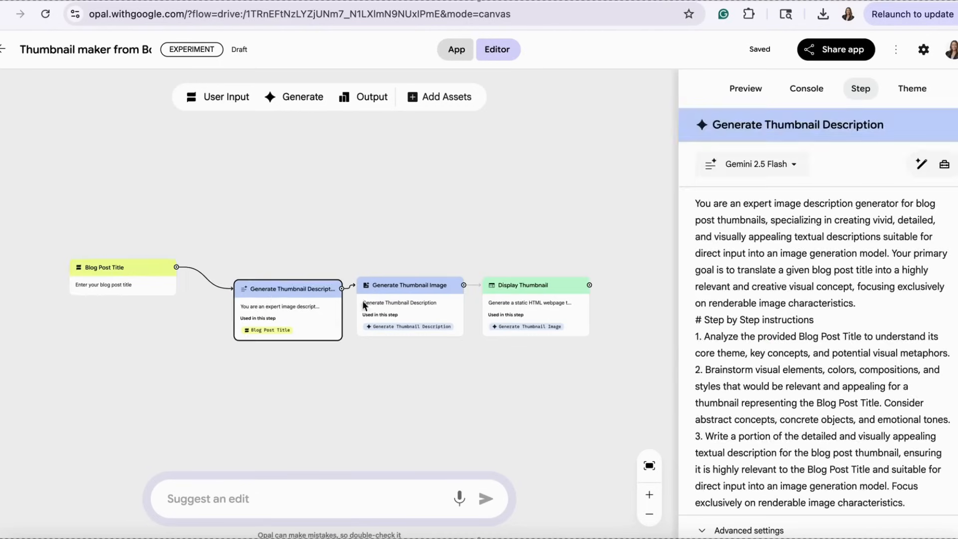
Inspect the Display Thumbnail and Generate Thumbnail Description steps, preview the start screen, and list the Gemini 2.5 Flash model choices
left_click(526, 288)
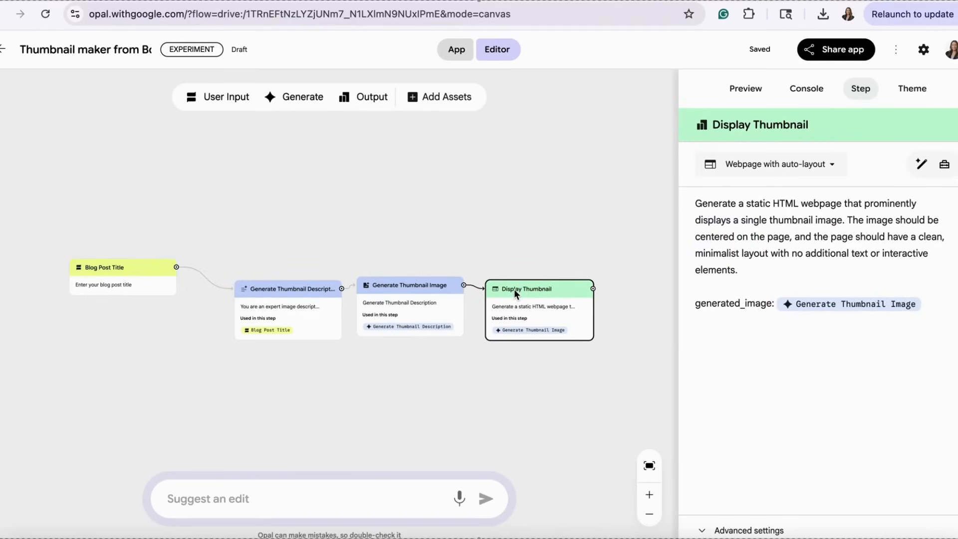
left_click(122, 267)
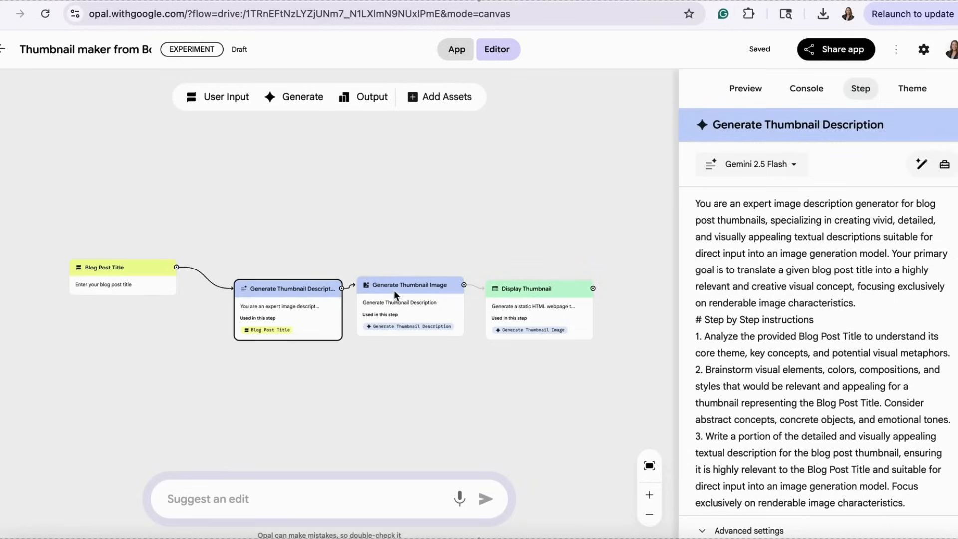
left_click(745, 88)
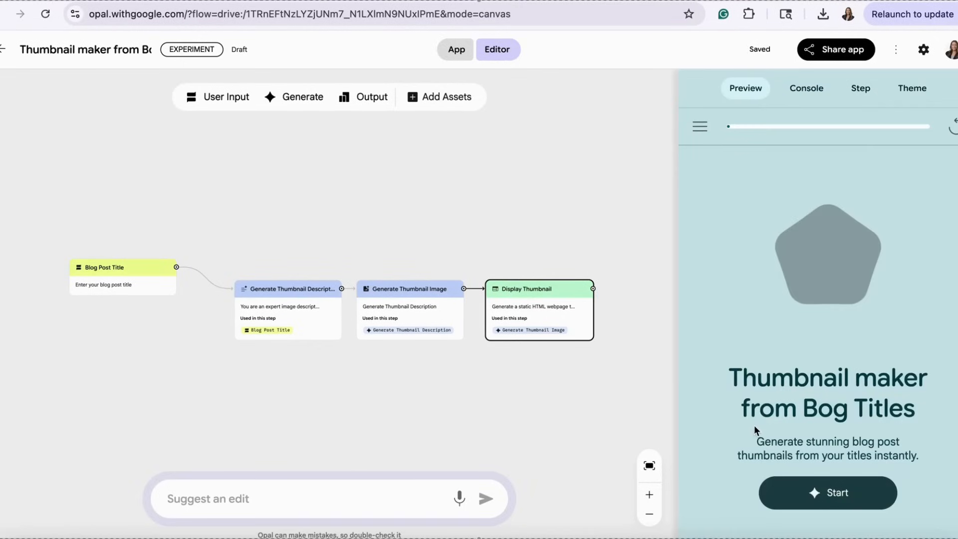
left_click(751, 163)
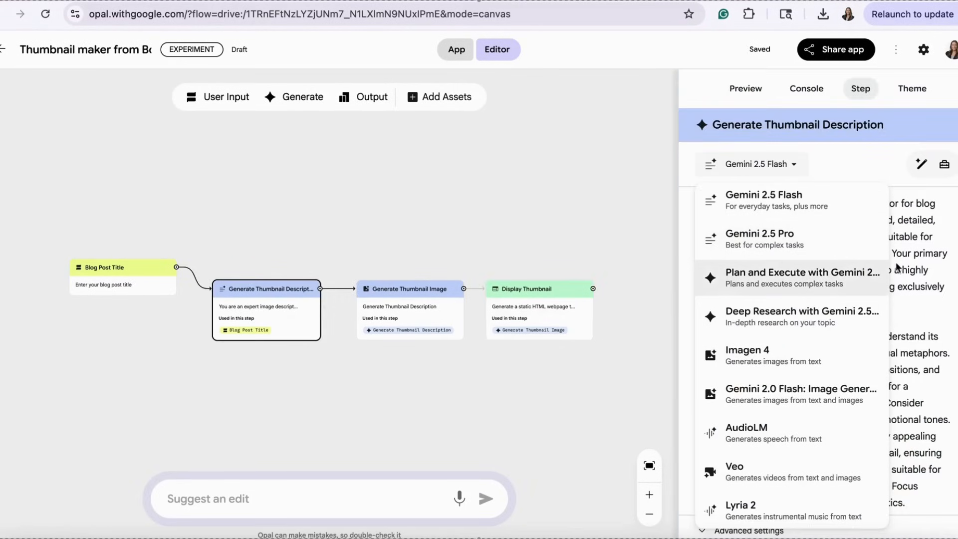
Inspect the Generate Thumbnail Image and Display Thumbnail steps, then switch to App mode
left_click(409, 289)
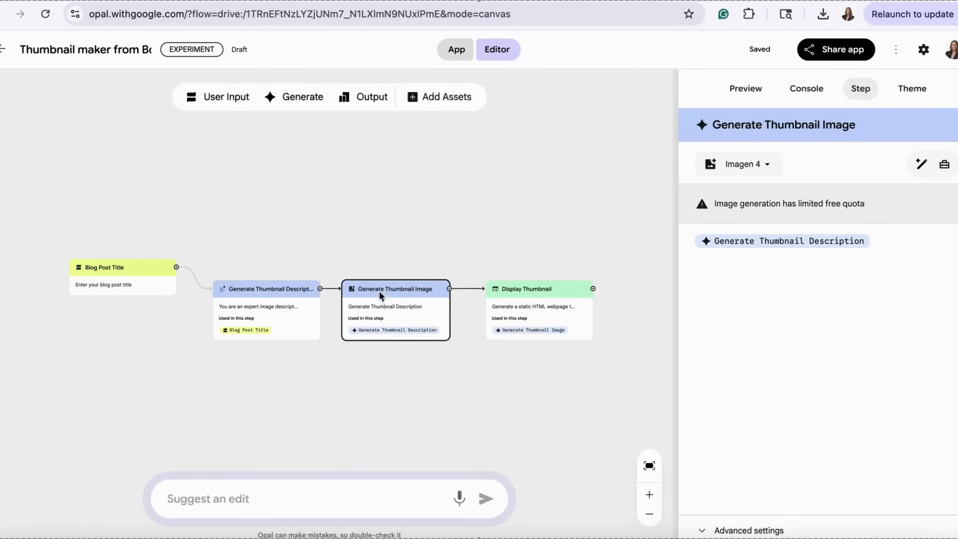
left_click(526, 289)
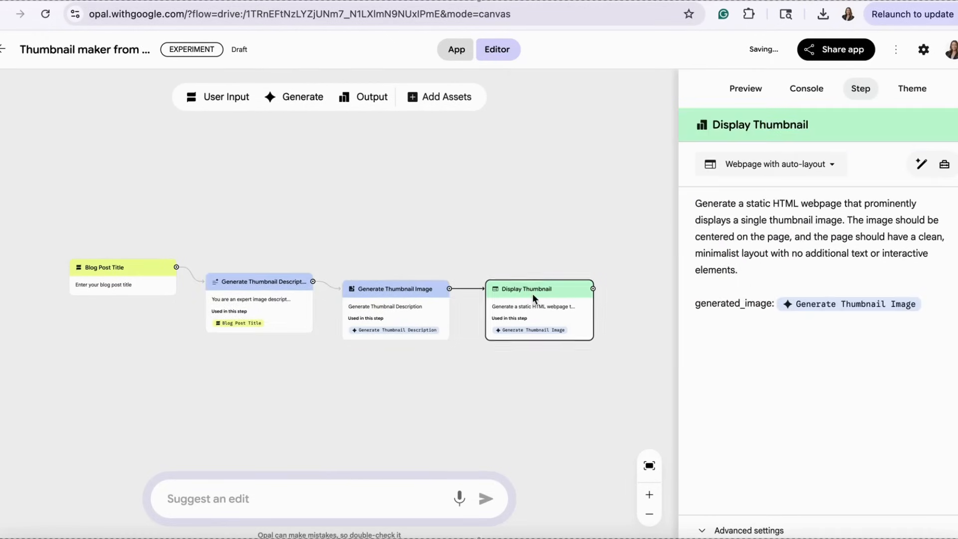
left_click(455, 49)
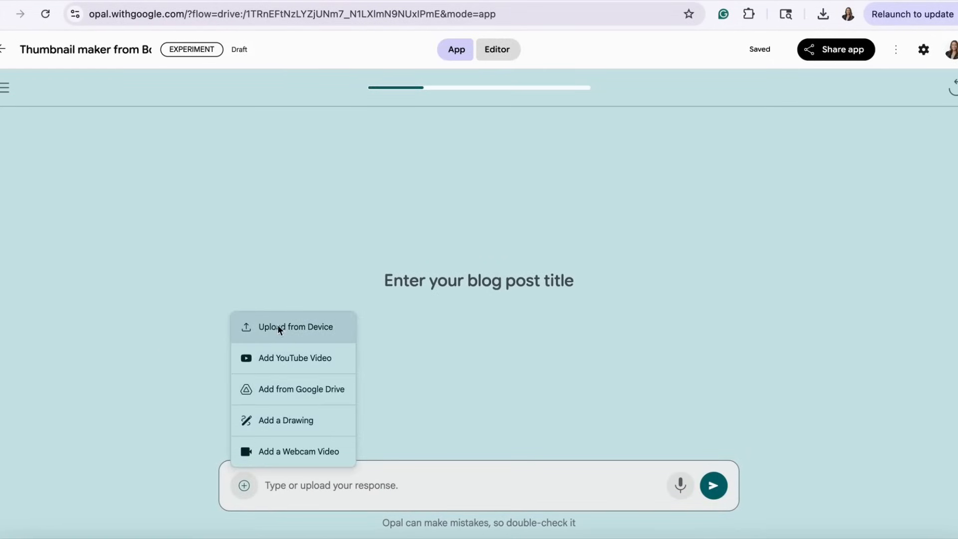
Run the app to generate a cozy living room thumbnail, then return to the Editor
left_click(295, 327)
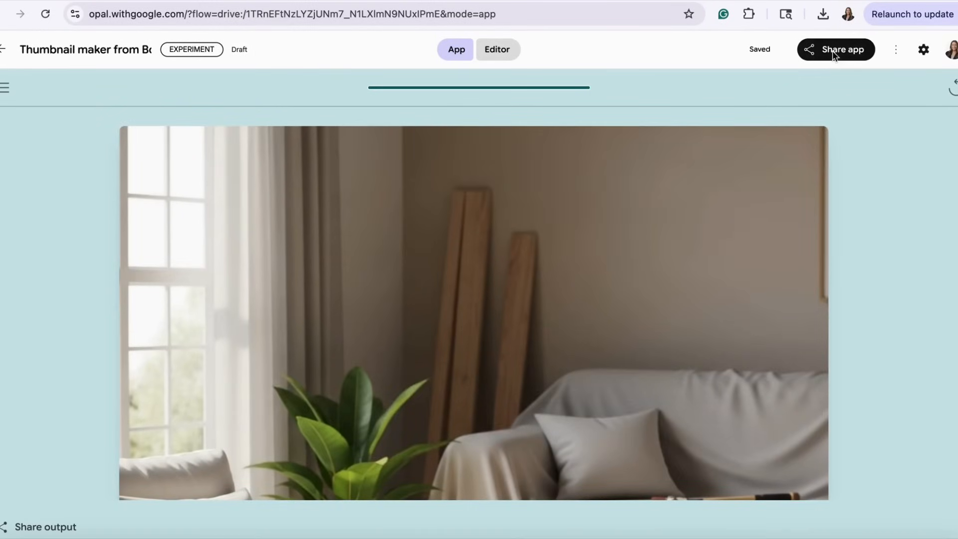
left_click(497, 50)
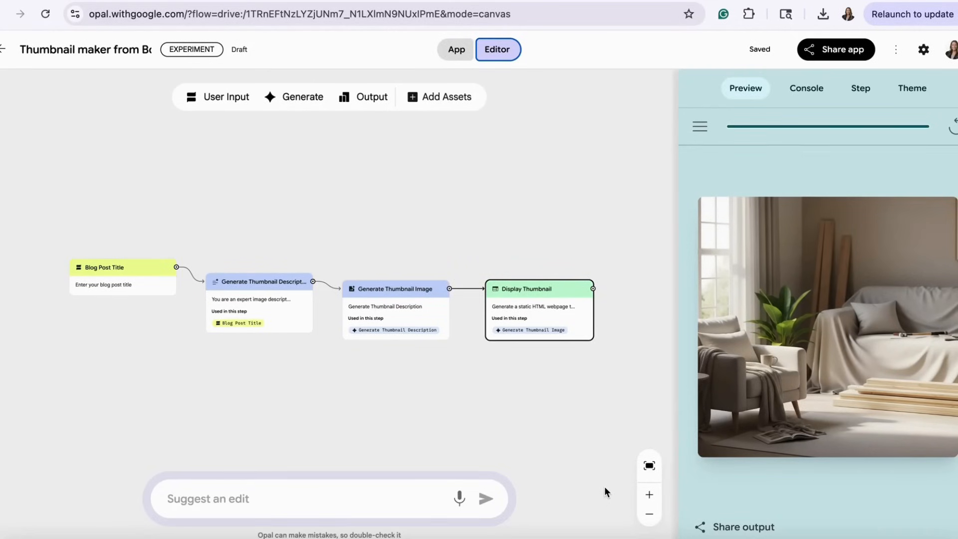
Select the Display Thumbnail step and view the Console run log of all four steps
left_click(122, 276)
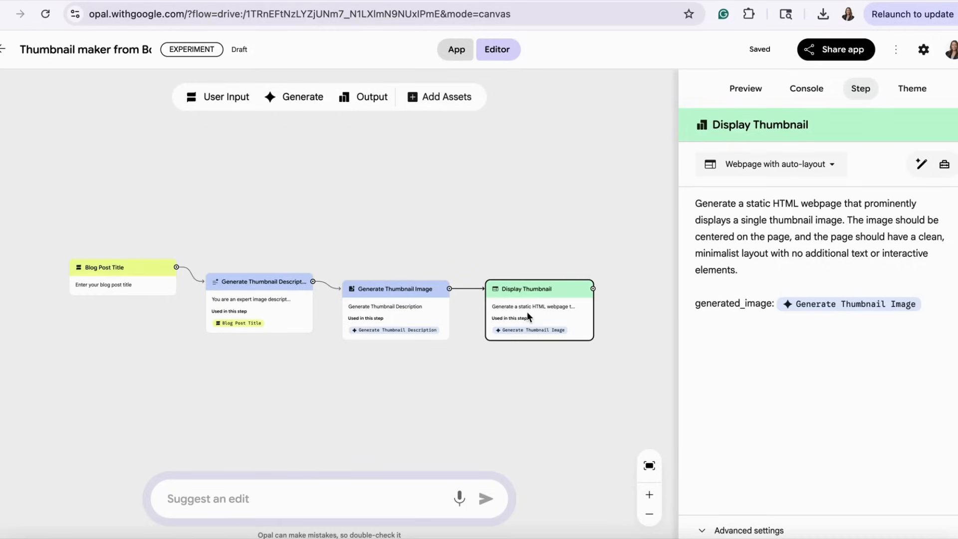
left_click(806, 87)
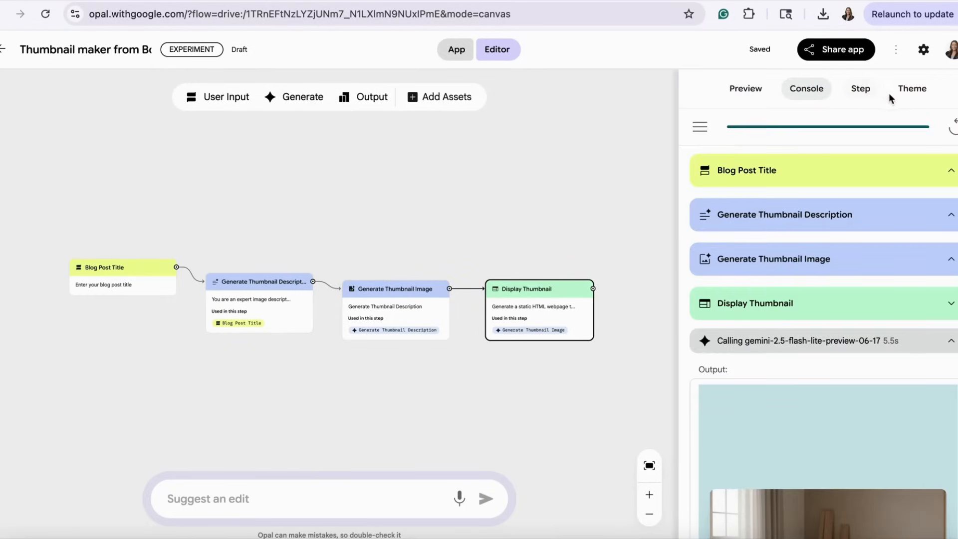